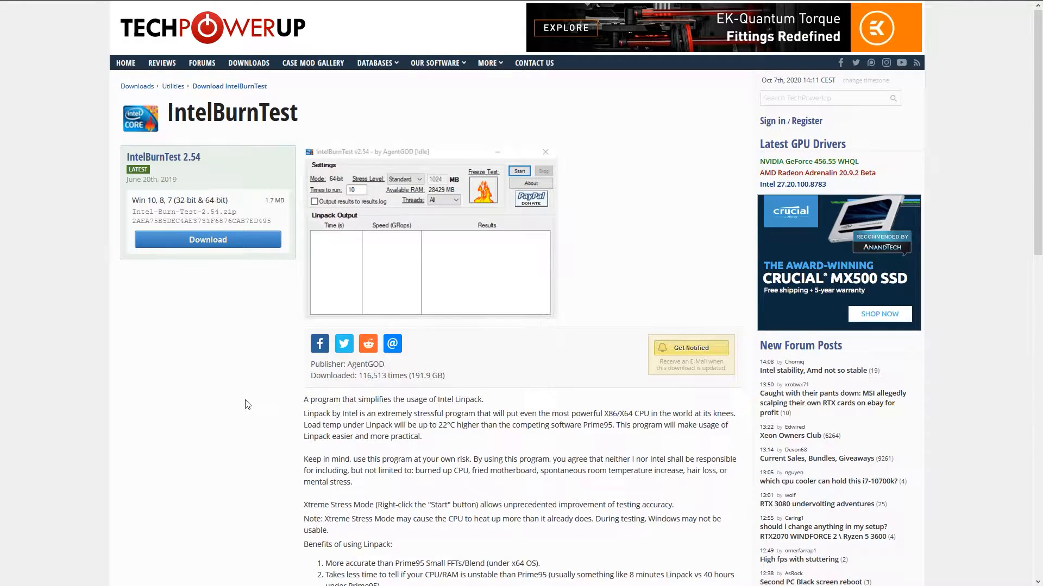
mouse_move(492, 398)
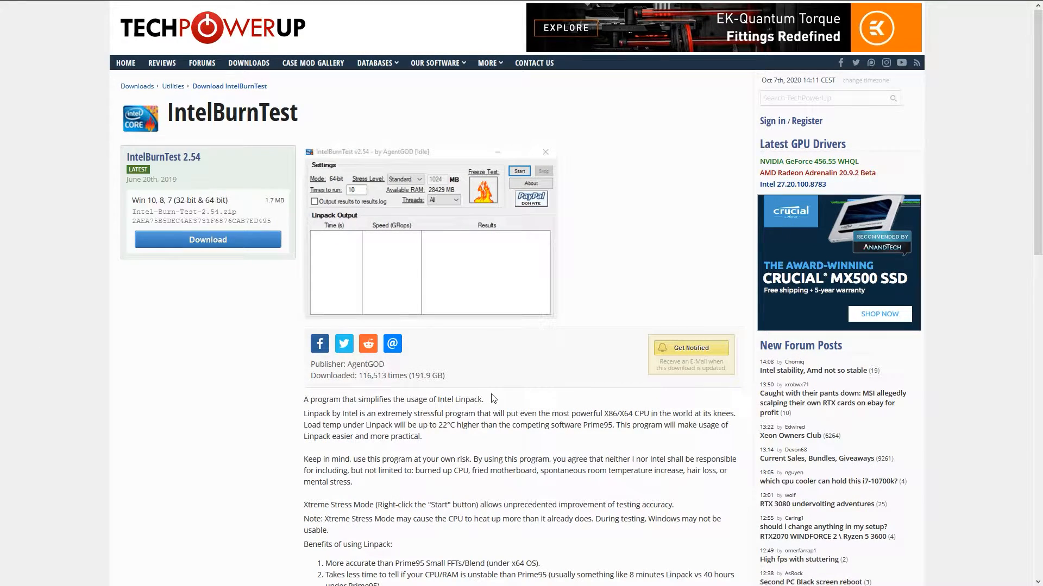
mouse_move(301, 108)
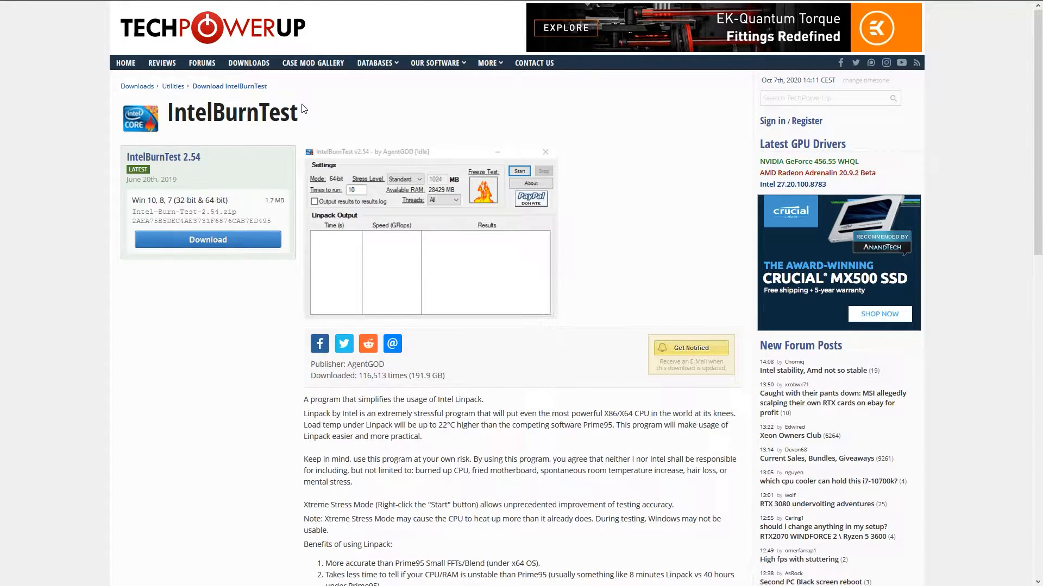
mouse_move(221, 319)
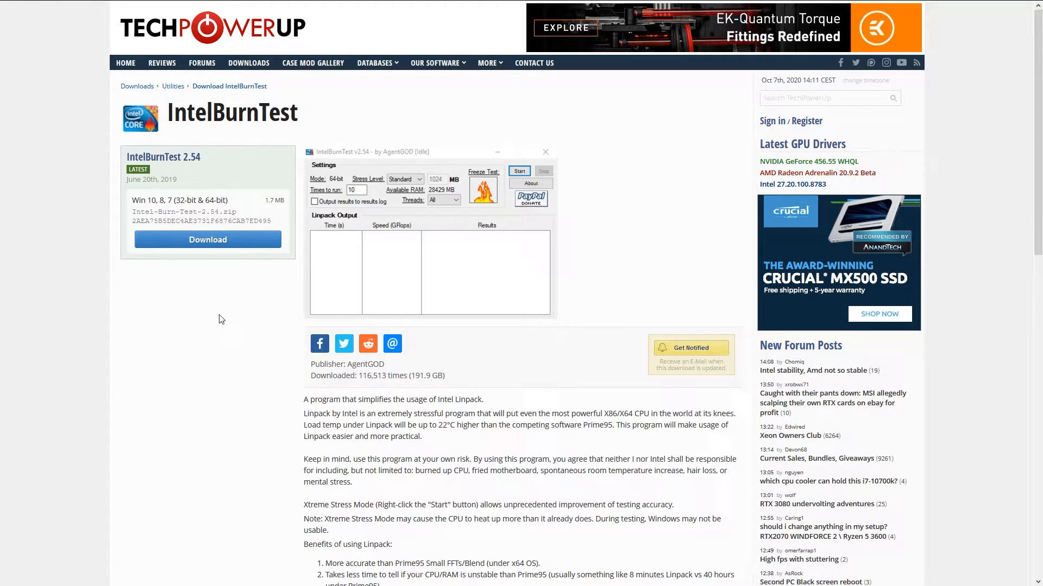
mouse_move(373, 396)
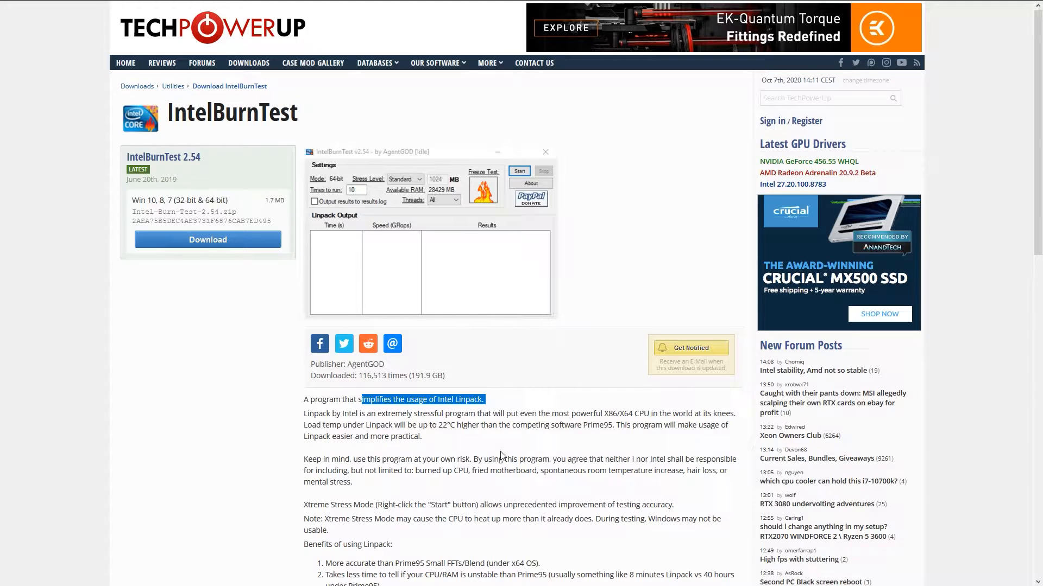
mouse_move(186, 398)
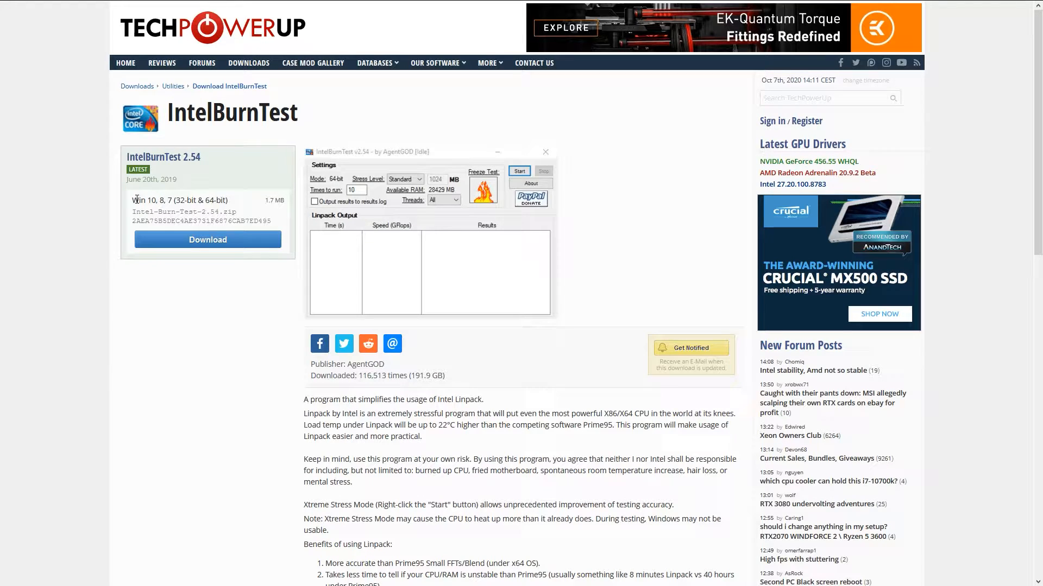
- Highlight the supported Windows versions and version number text, then clear the highlight
double_click(179, 200)
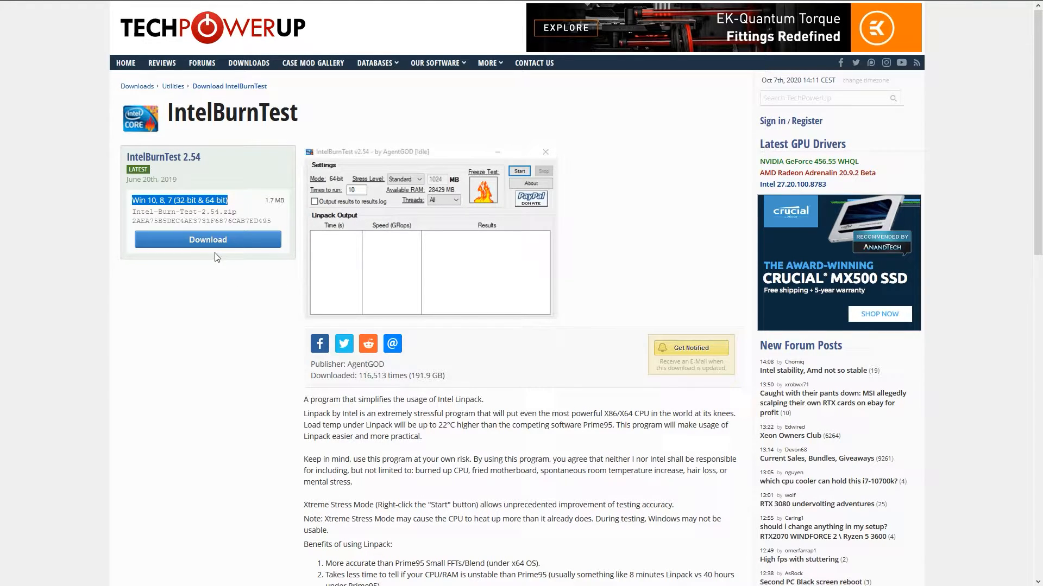
double_click(220, 211)
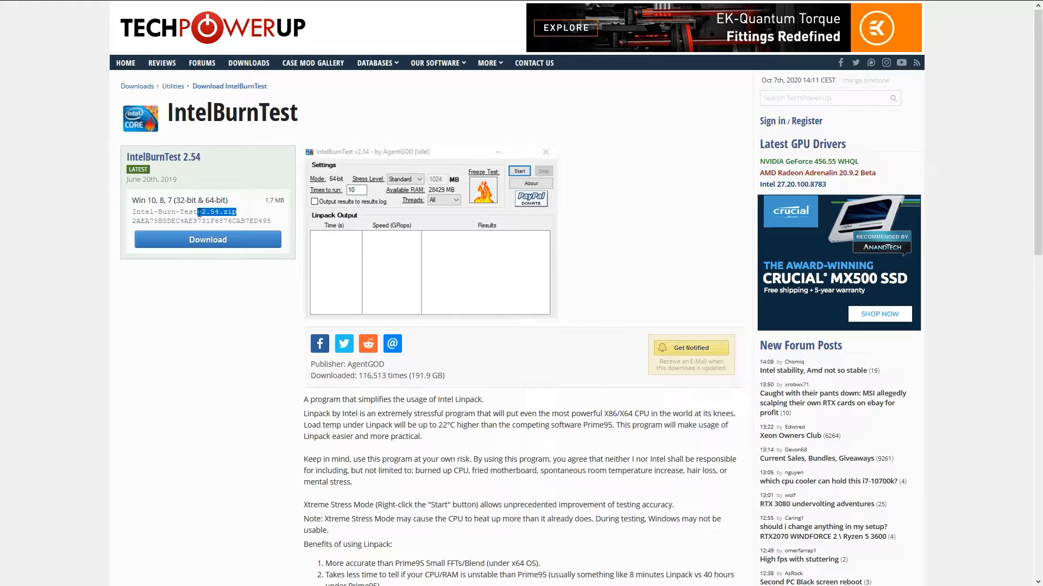
left_click(236, 300)
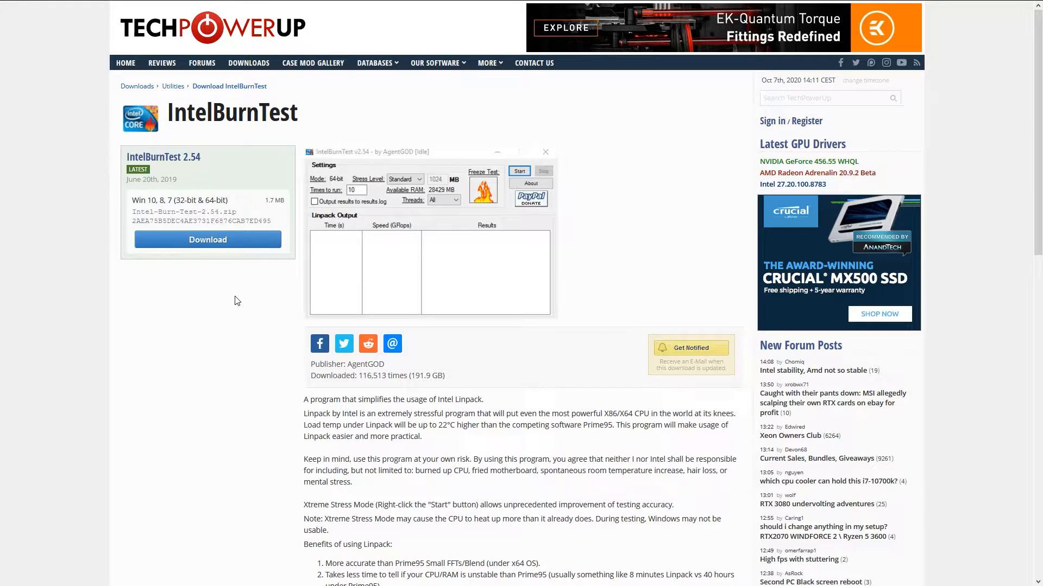
mouse_move(718, 461)
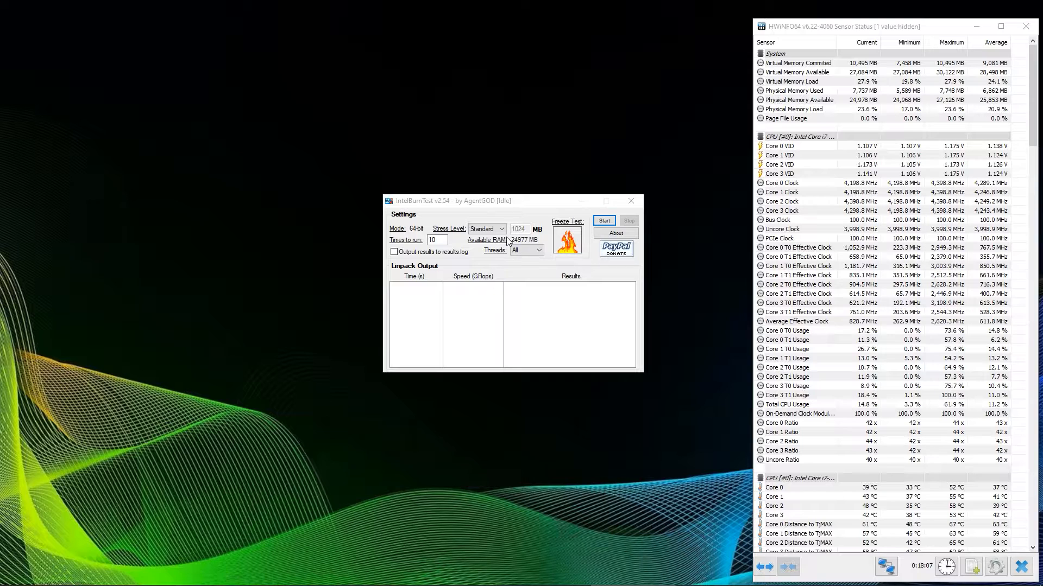
- Cycle the stress level through Maximum, Very High, High and Custom, then set it back to Standard
left_click(484, 229)
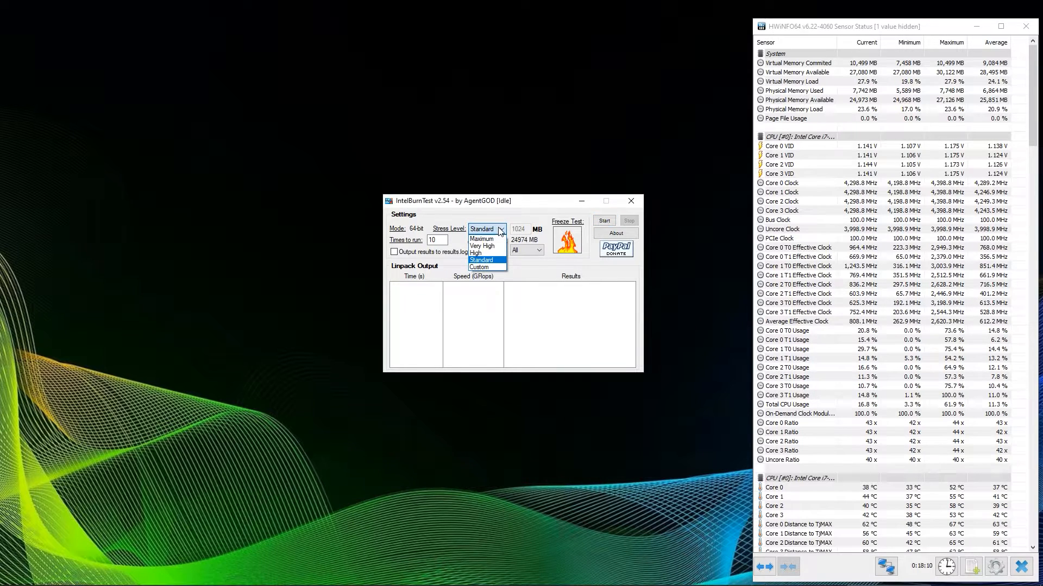
mouse_move(477, 253)
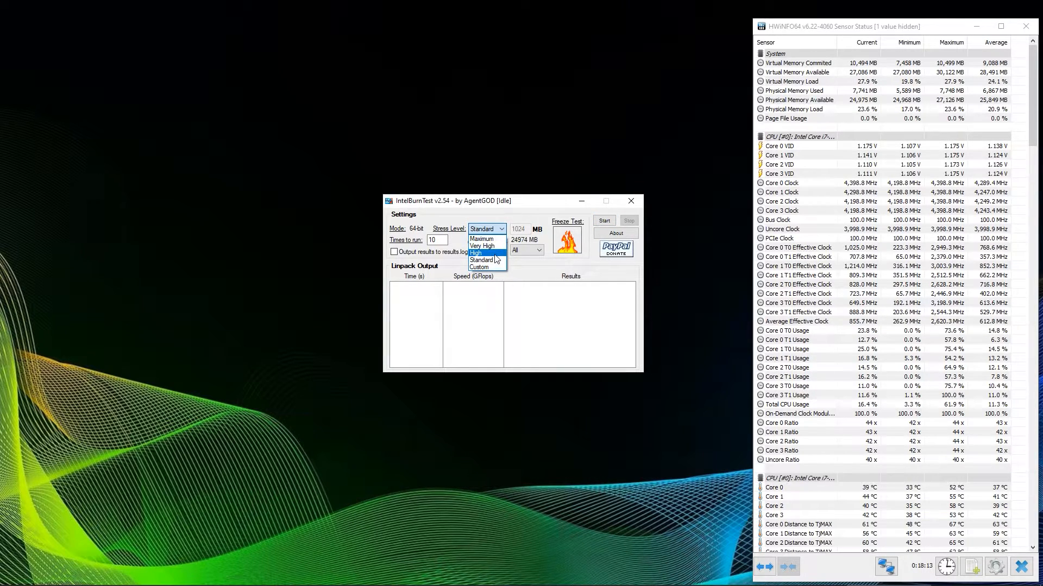
mouse_move(482, 239)
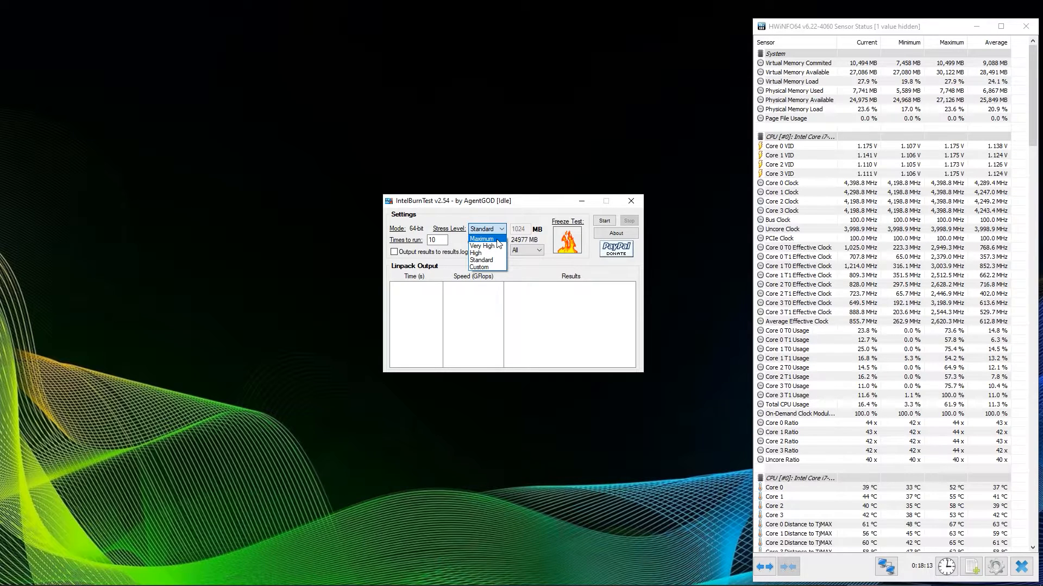
mouse_move(479, 266)
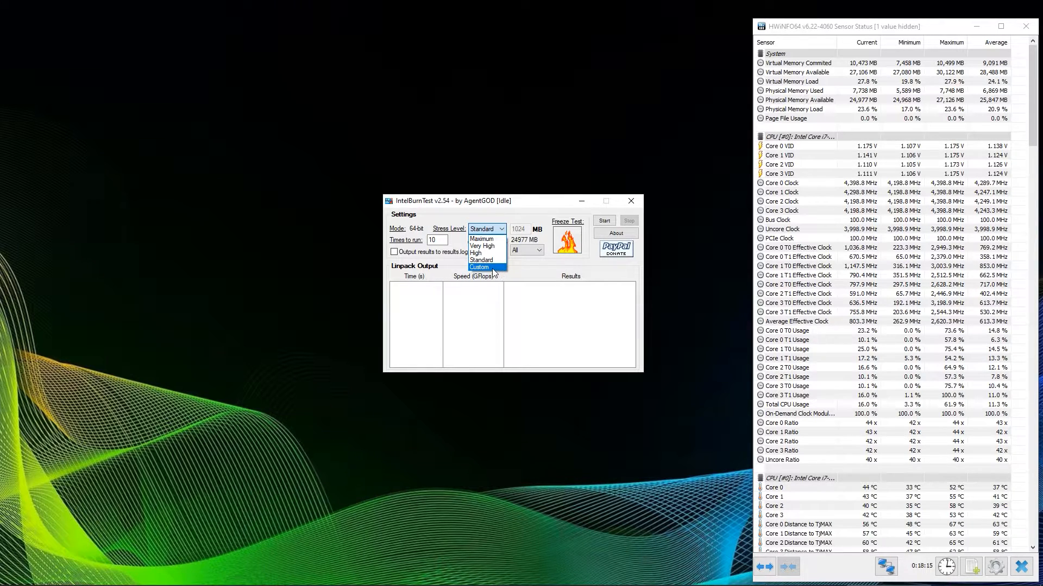
left_click(481, 239)
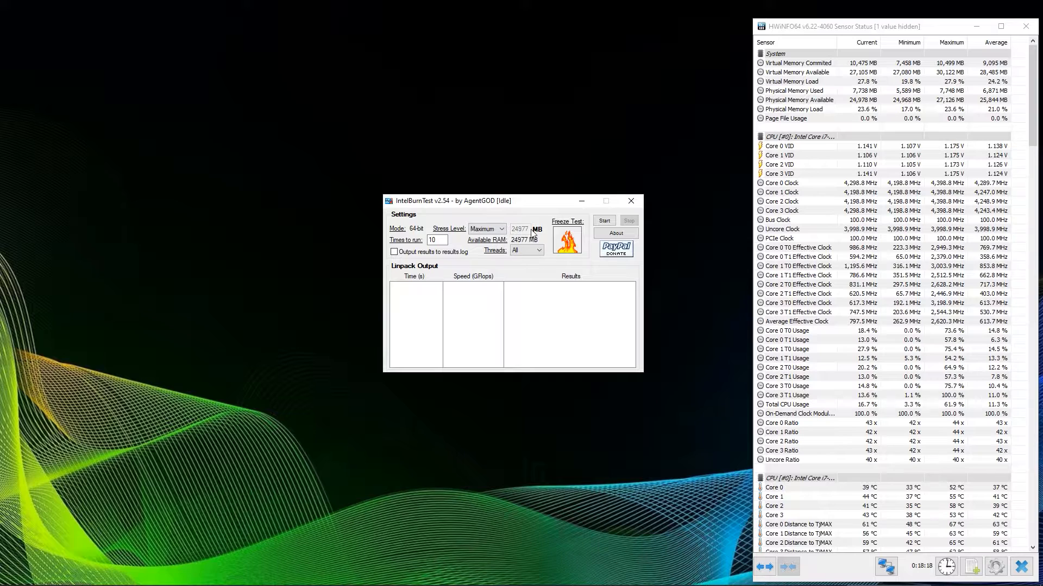
left_click(486, 228)
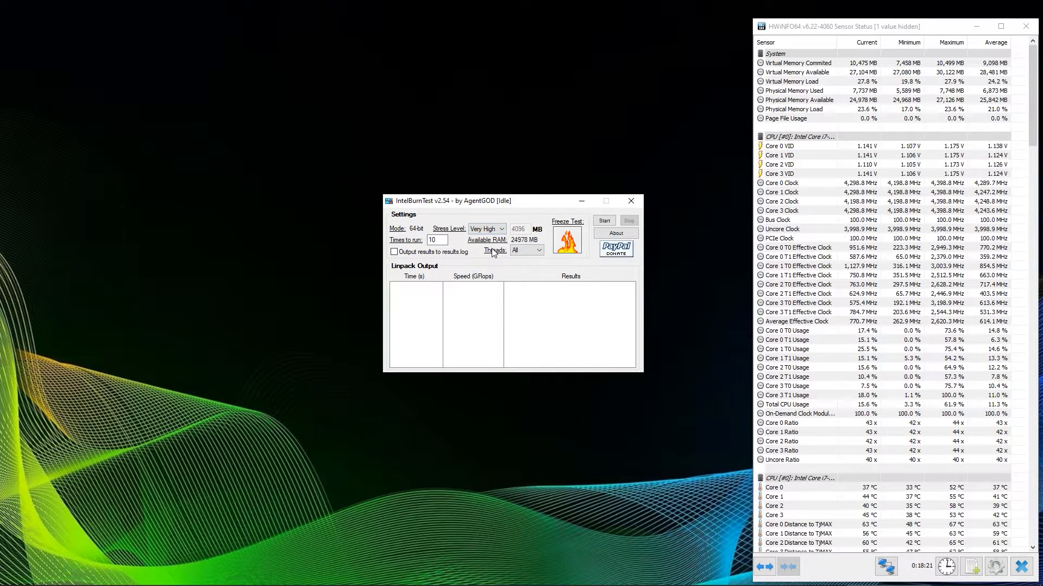
left_click(484, 228)
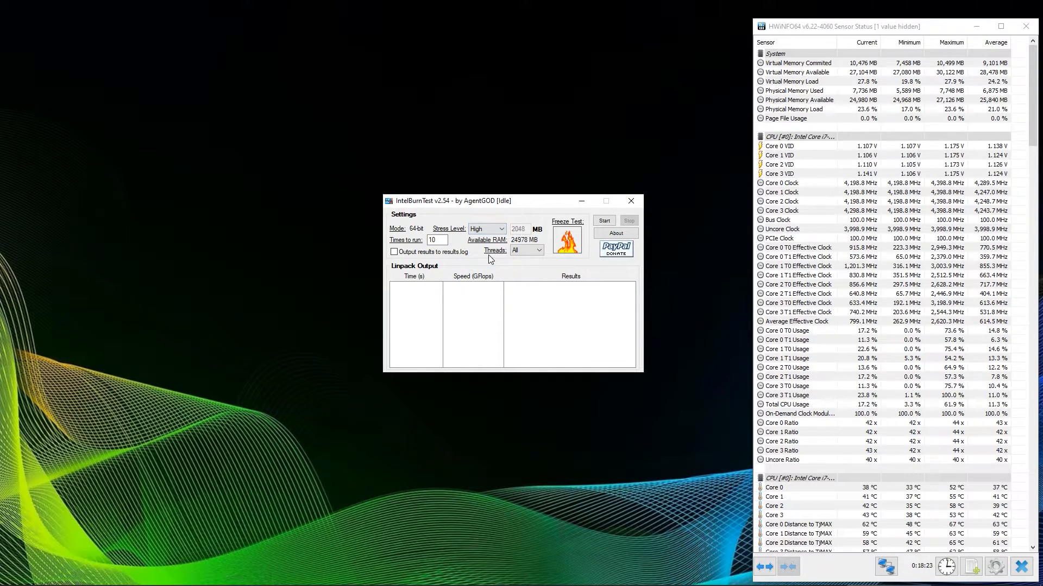
left_click(486, 229)
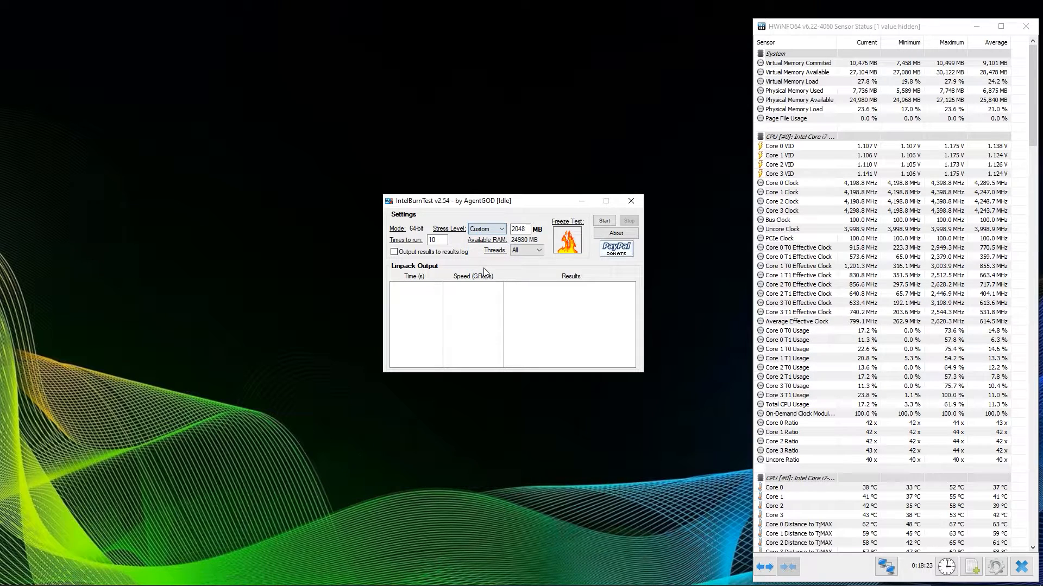
triple_click(518, 229)
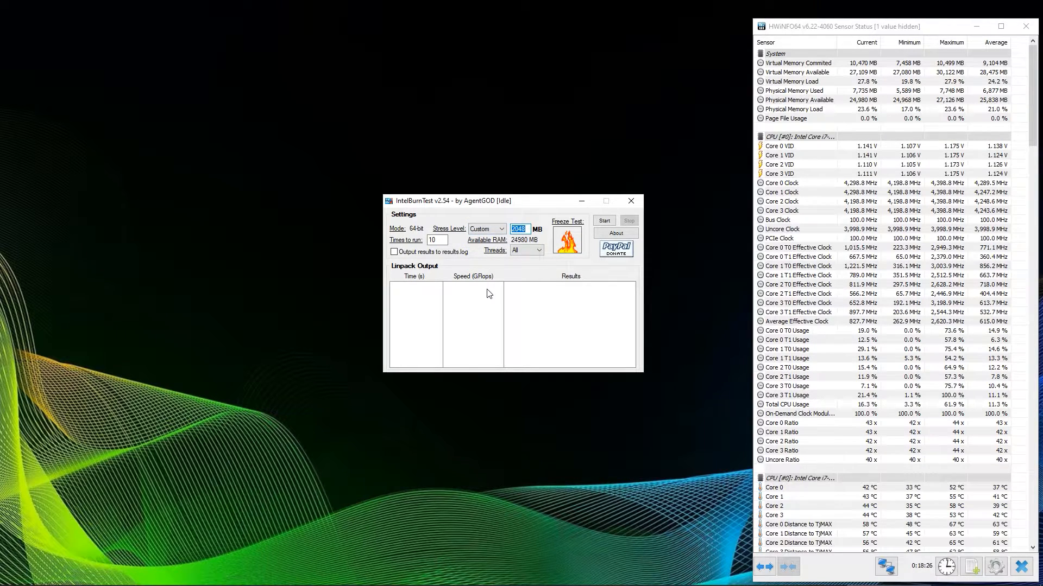
left_click(486, 229)
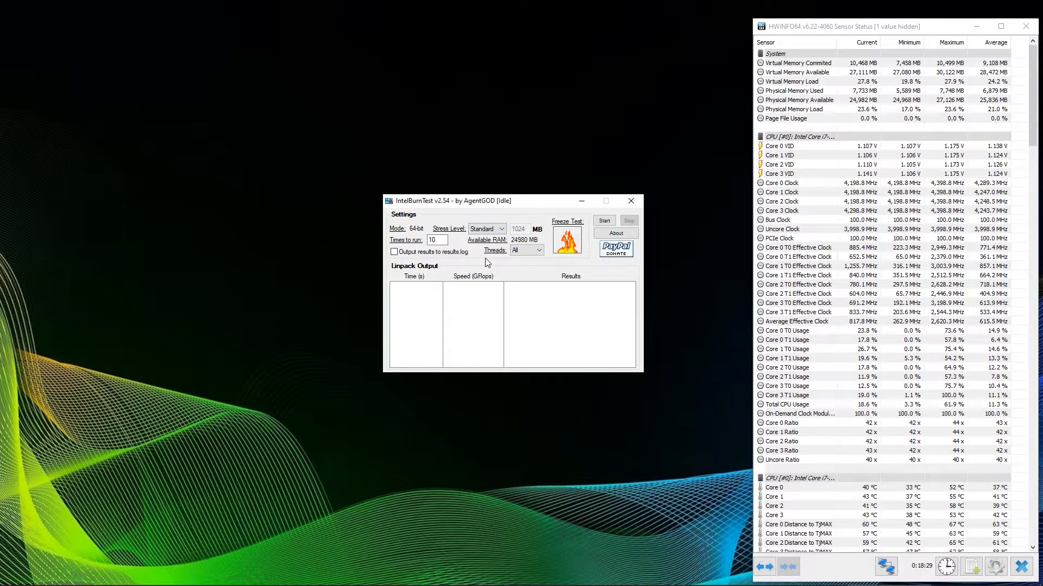
- Keep all threads, run the Standard test through 10 Linpack passes and dismiss the Success dialog
left_click(538, 249)
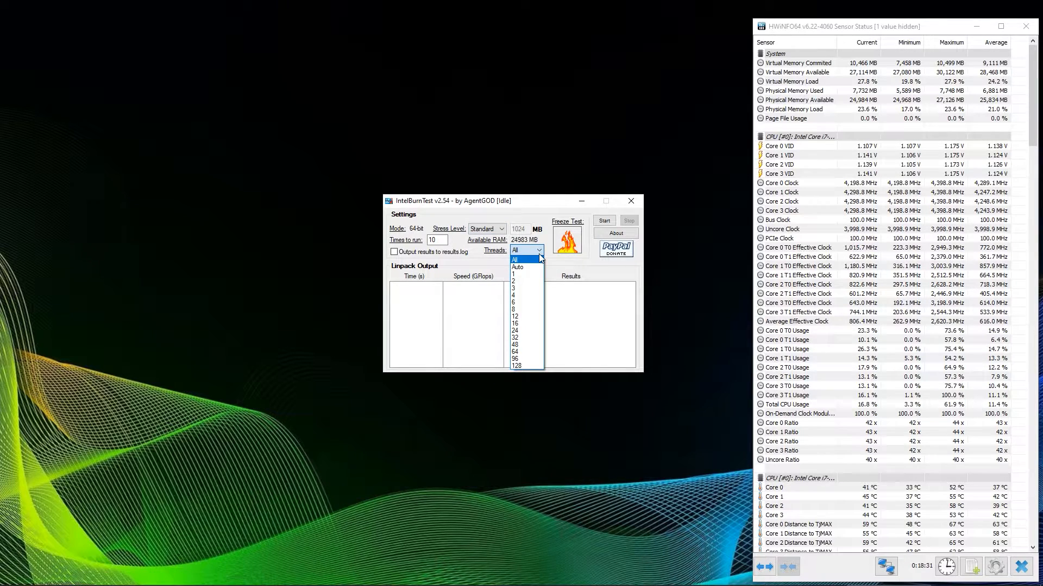
left_click(539, 250)
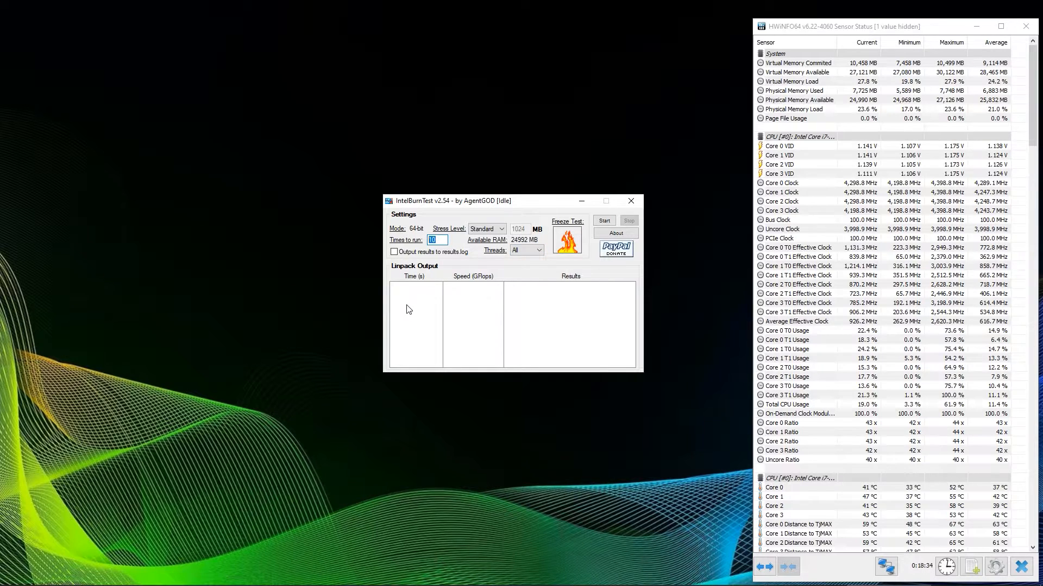
left_click(394, 251)
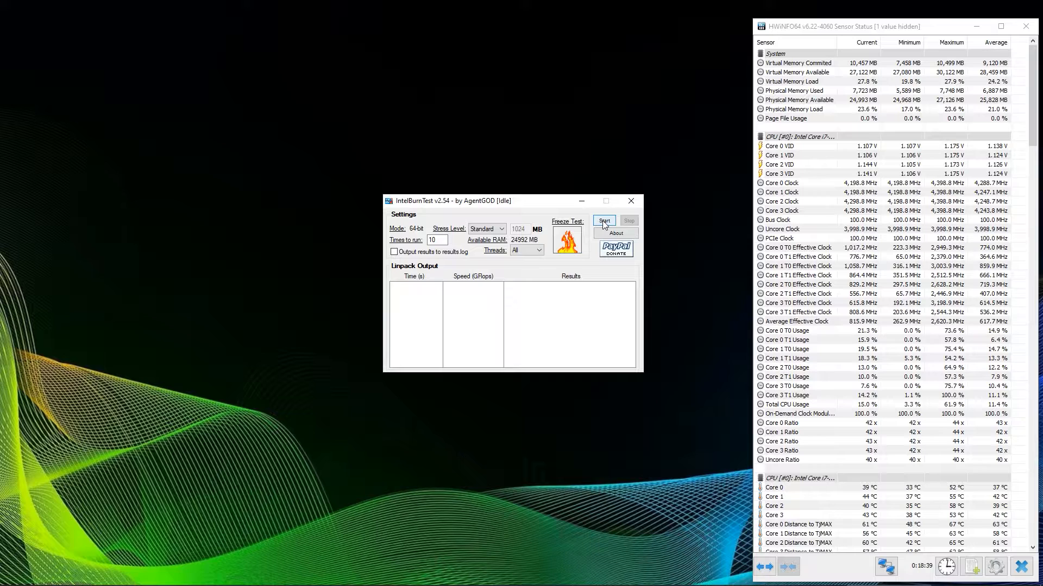
left_click(602, 220)
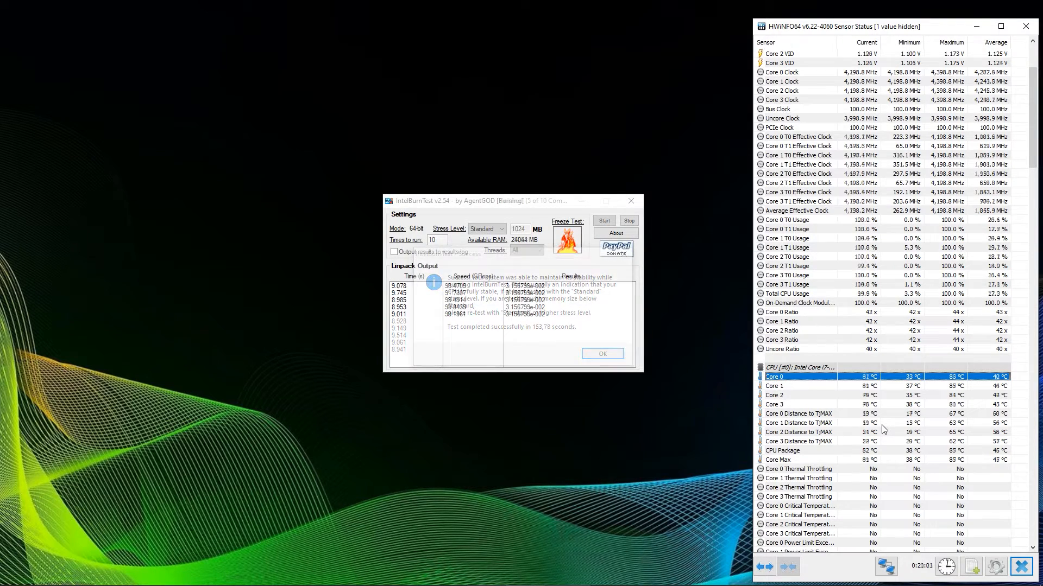
left_click(600, 353)
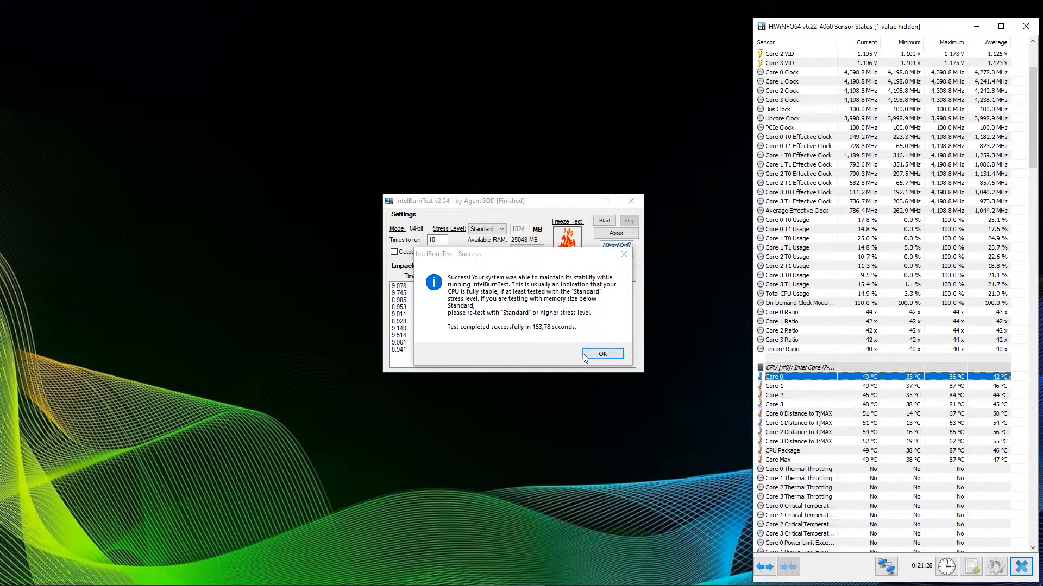
left_click(601, 353)
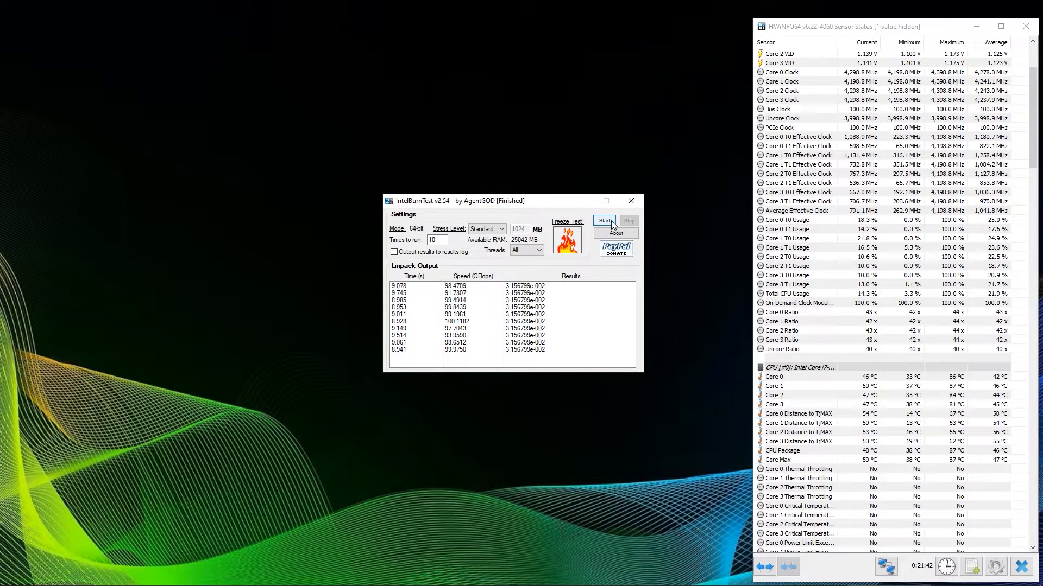
mouse_move(661, 237)
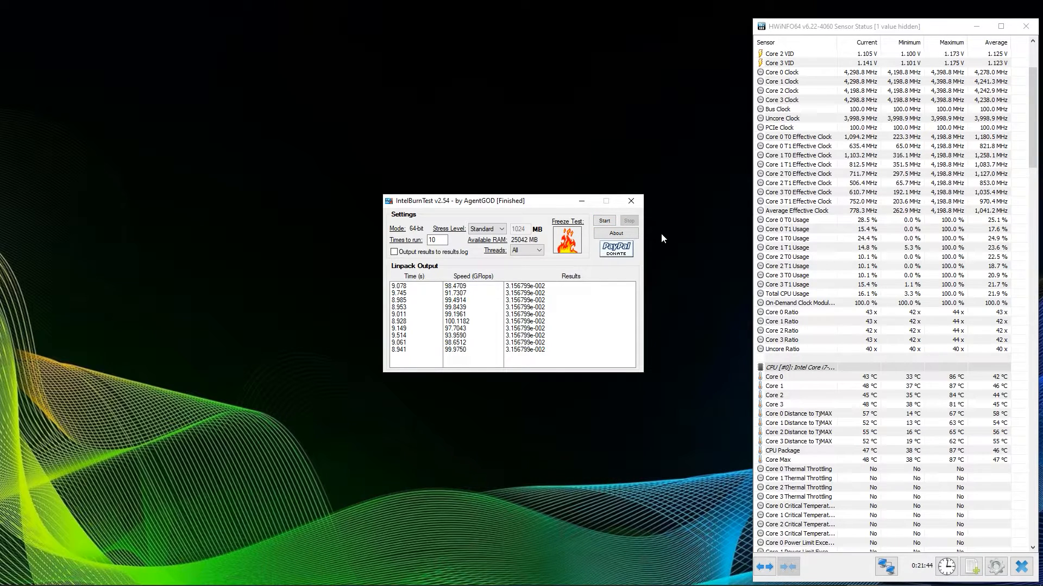
- Acknowledge the Success dialog and start a fresh Standard stress test run
left_click(602, 220)
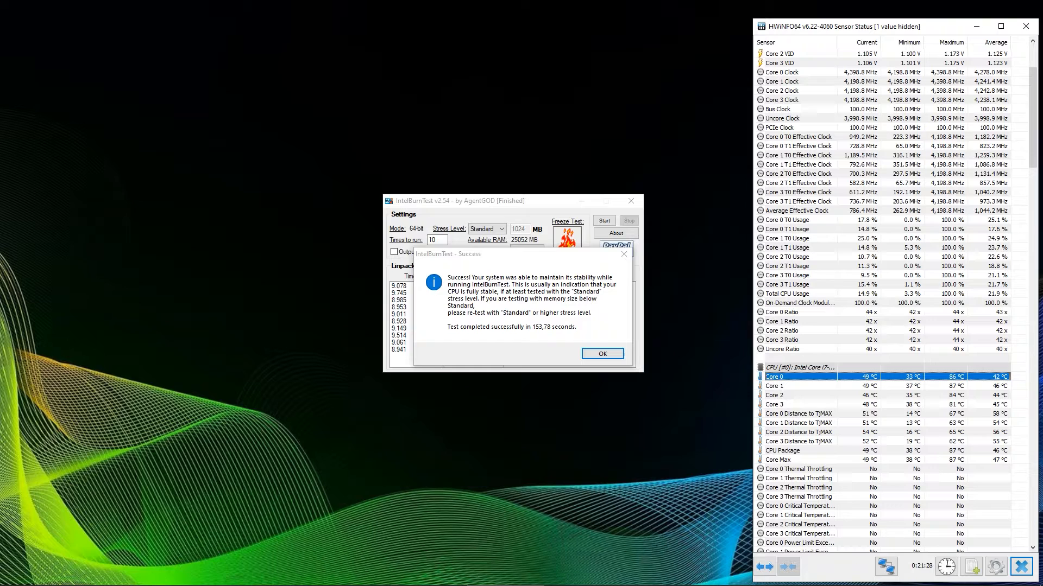
mouse_move(601, 353)
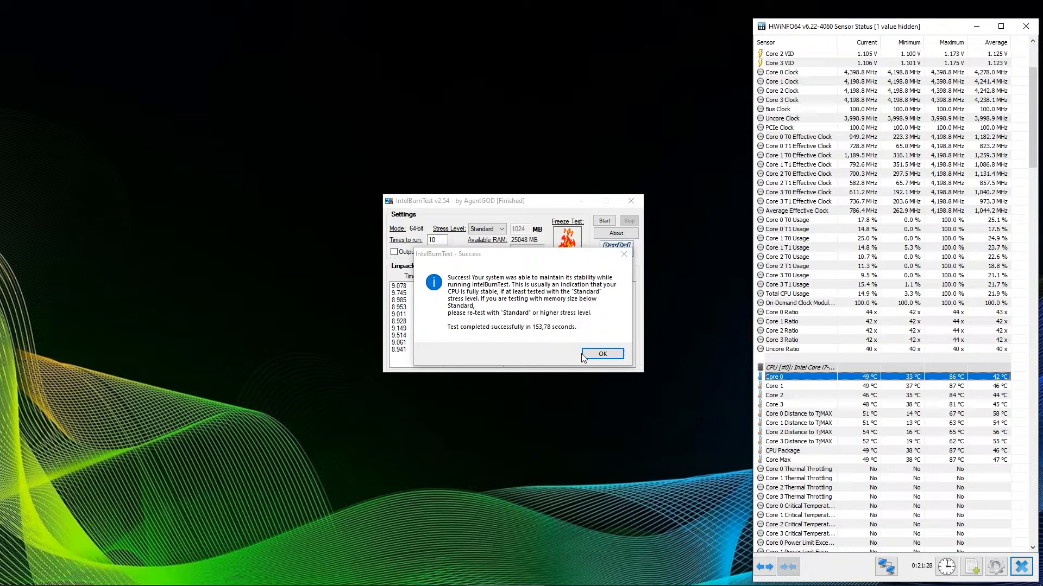
left_click(601, 353)
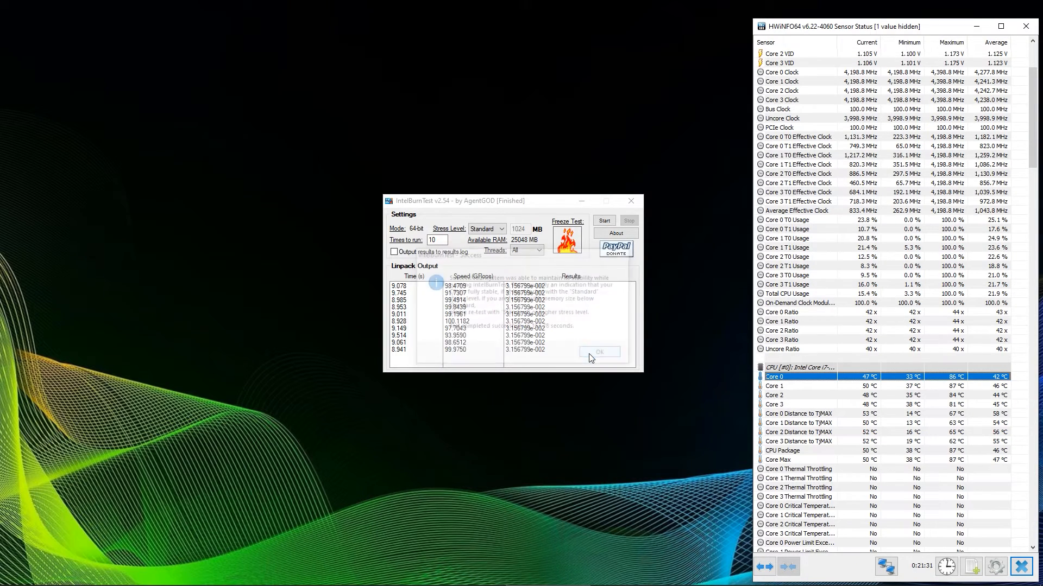
left_click(597, 352)
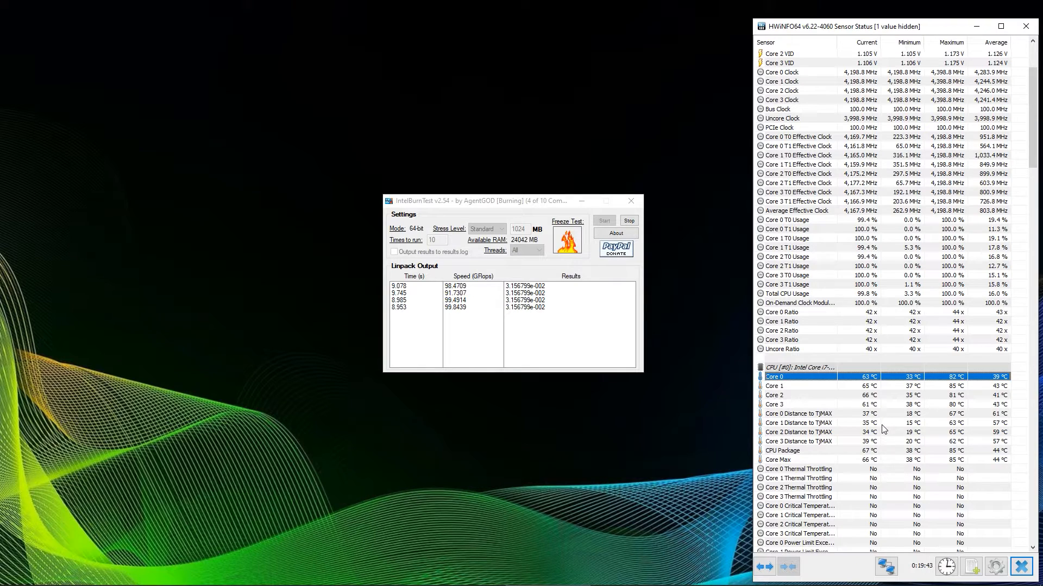